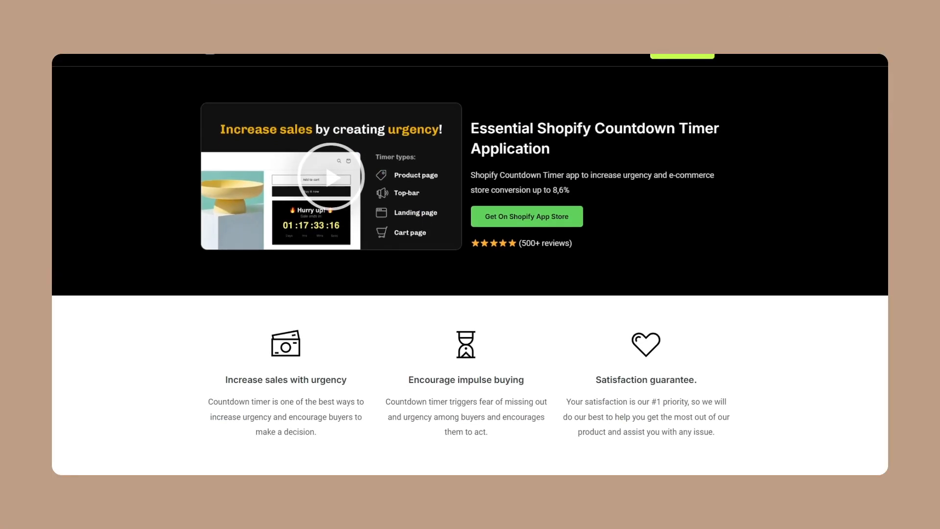
scroll(down, 3)
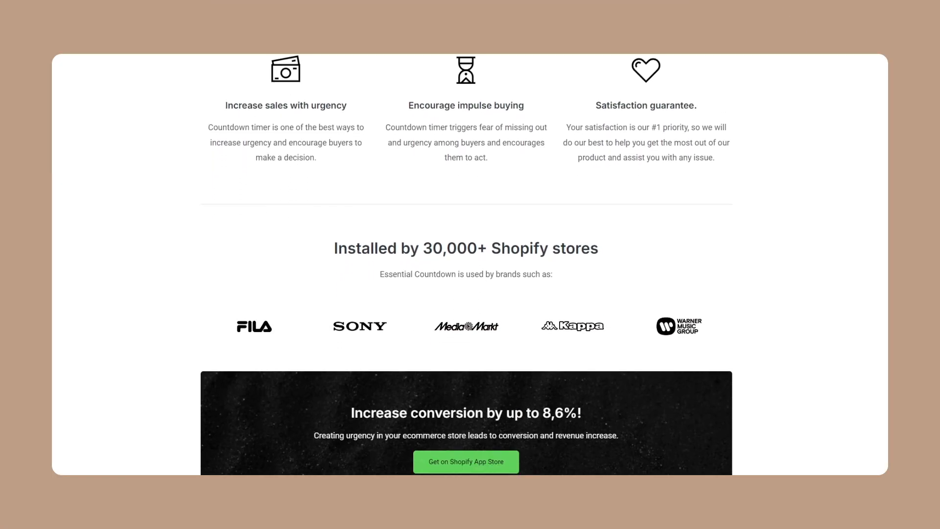
scroll(down, 3)
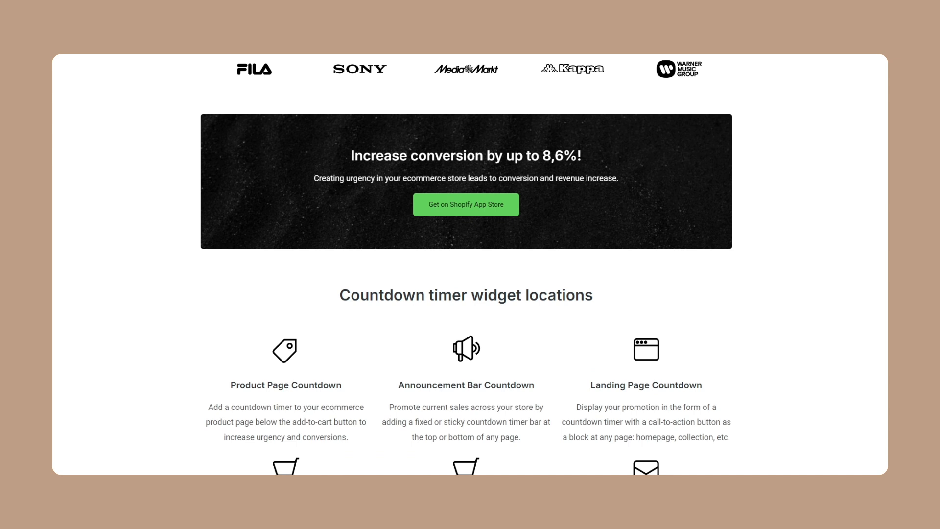
scroll(down, 3)
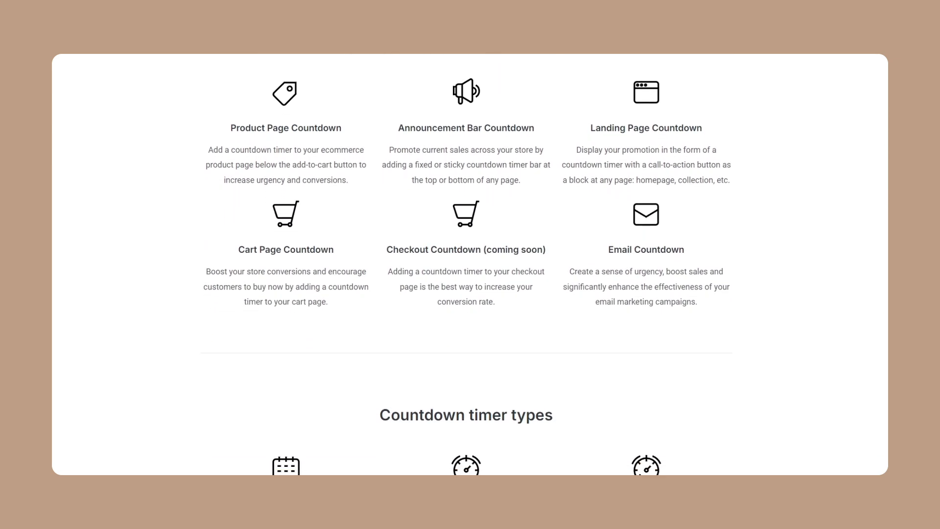
scroll(down, 3)
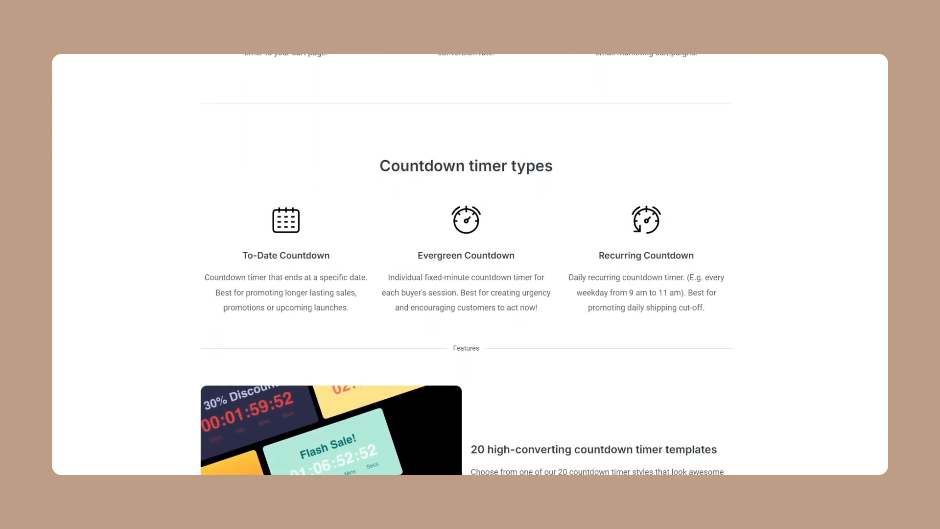
scroll(down, 3)
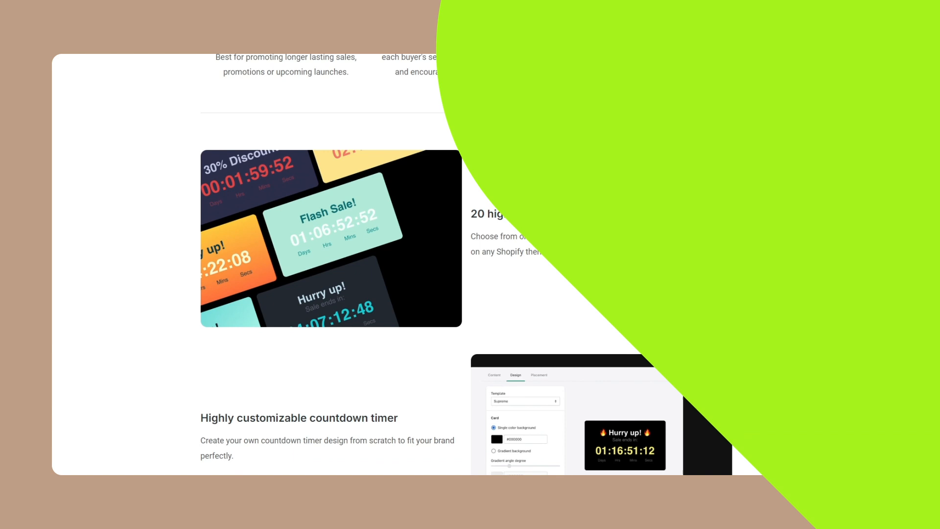